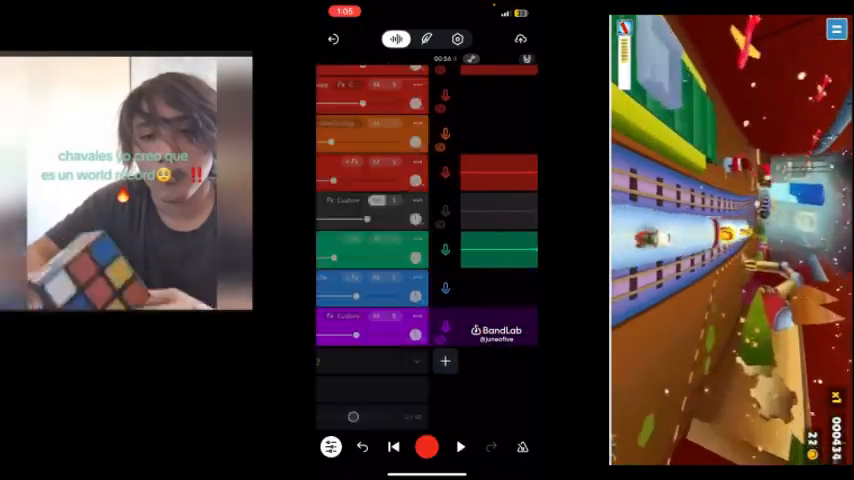
Show the mixer listing every track's name, effect preset and volume fader
{"action": "left_click", "coordinate": [426, 447]}
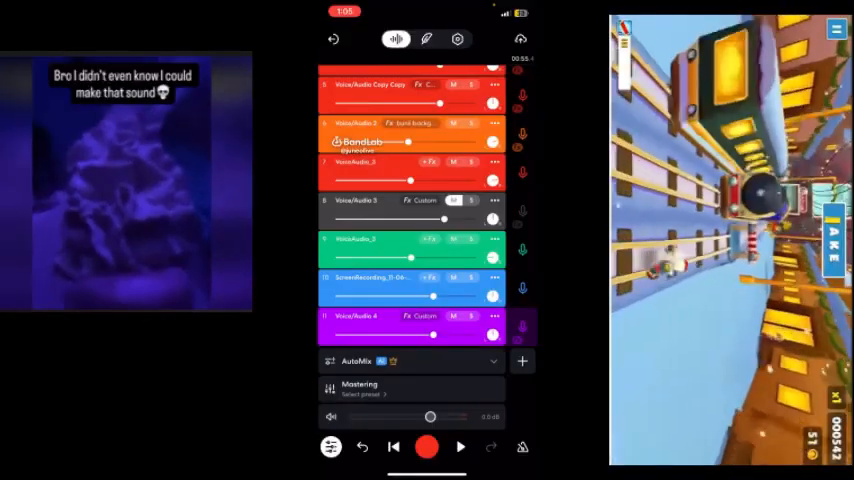
{"action": "left_click", "coordinate": [427, 447]}
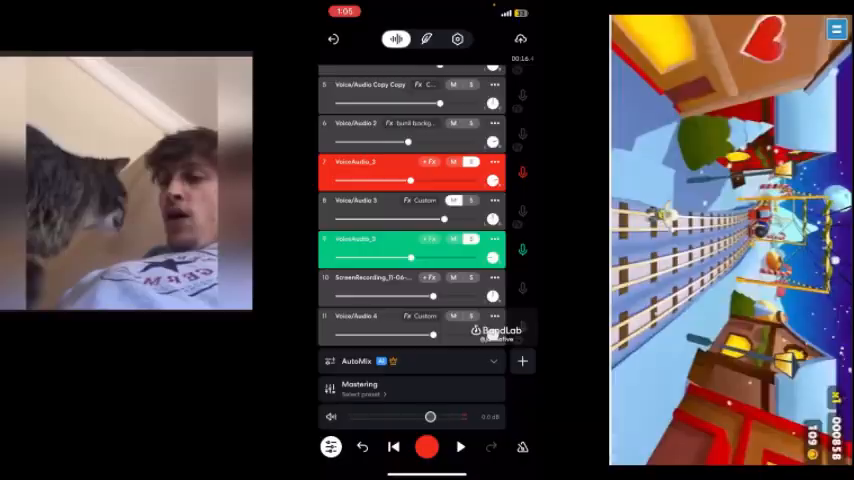
Open the track's Custom effect chain showing Studio Reverb at Mix 44%, Tone 47%, Size 27%
{"action": "left_click", "coordinate": [427, 447]}
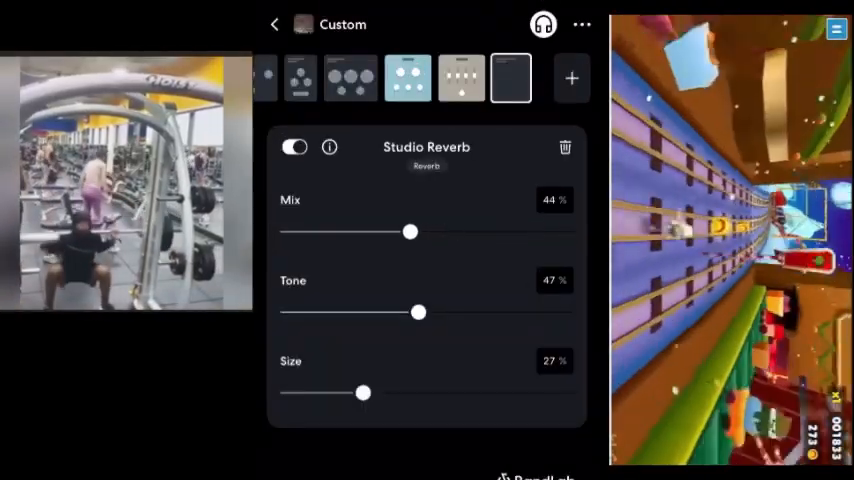
Raise the Studio Reverb mix to about 48% and return to the arrangement
{"action": "left_click_drag", "start_coordinate": [410, 232], "coordinate": [316, 232]}
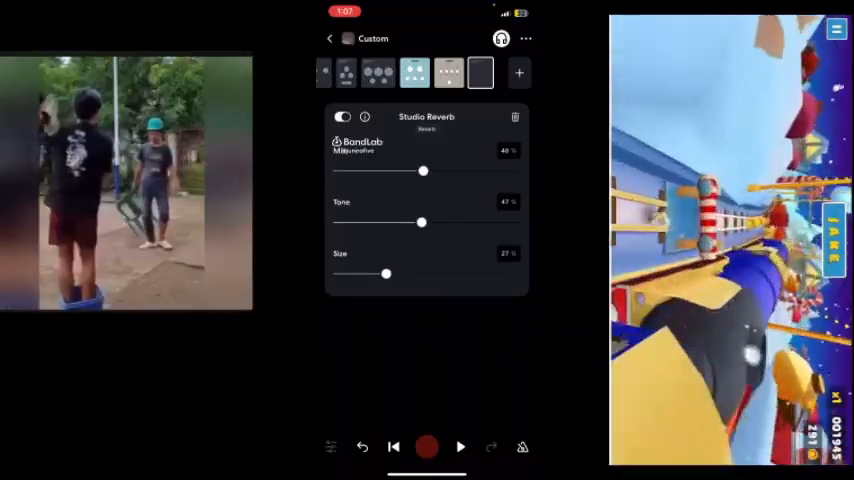
{"action": "left_click_drag", "start_coordinate": [387, 273], "coordinate": [338, 273]}
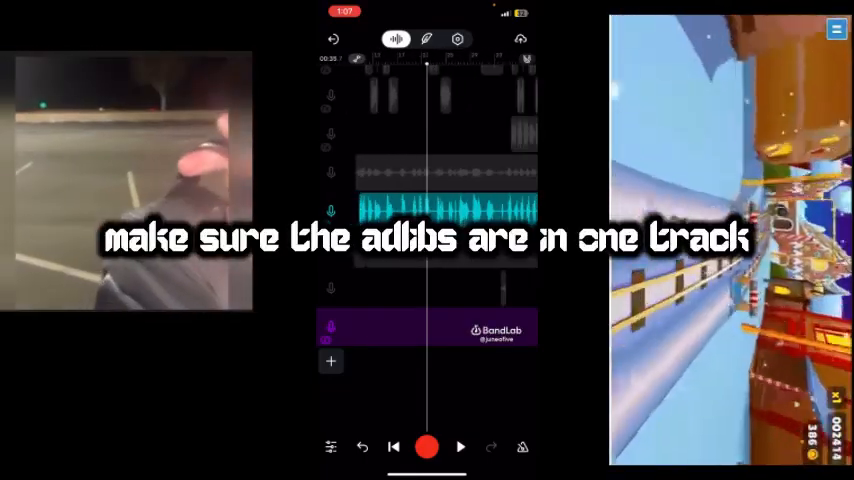
Select the cyan ad-lib track and add a track via Import
{"action": "left_click", "coordinate": [425, 220]}
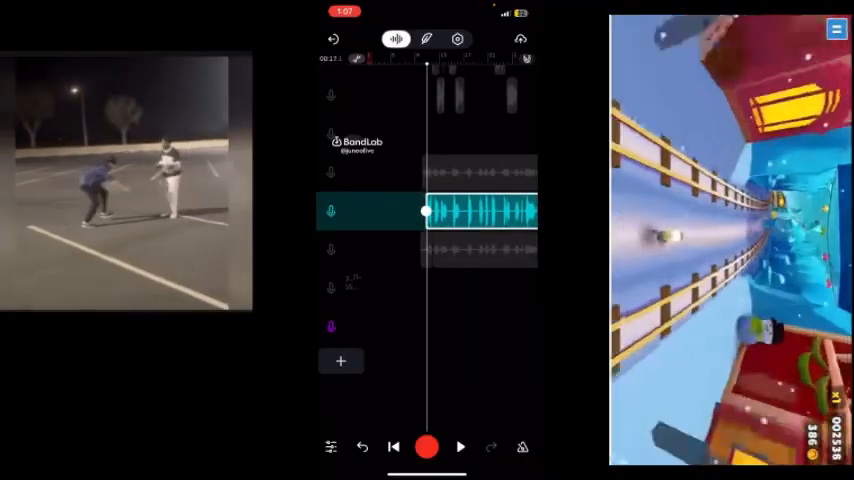
{"action": "left_click", "coordinate": [426, 446]}
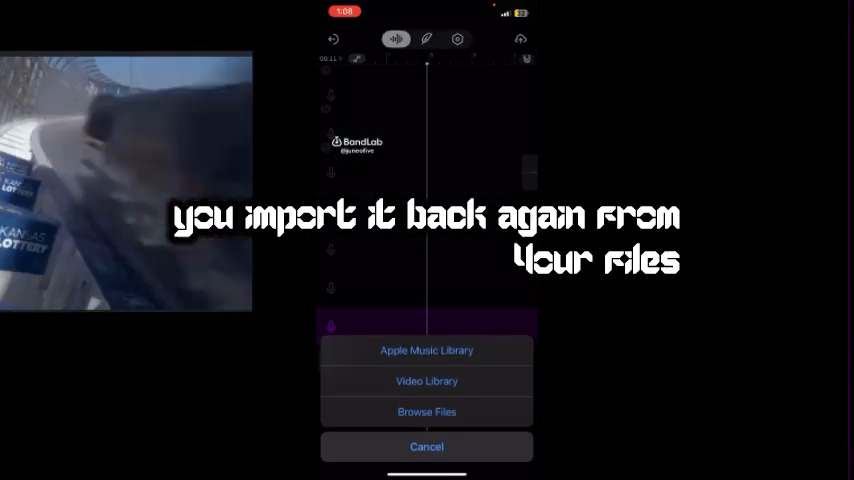
Import the reversed ad-lib file from Browse Files onto a new orange track
{"action": "left_click", "coordinate": [426, 411]}
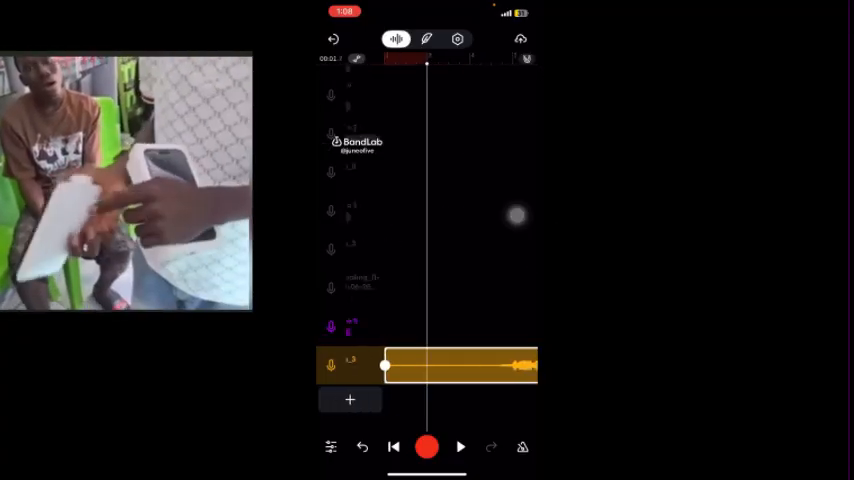
{"action": "left_click", "coordinate": [426, 446]}
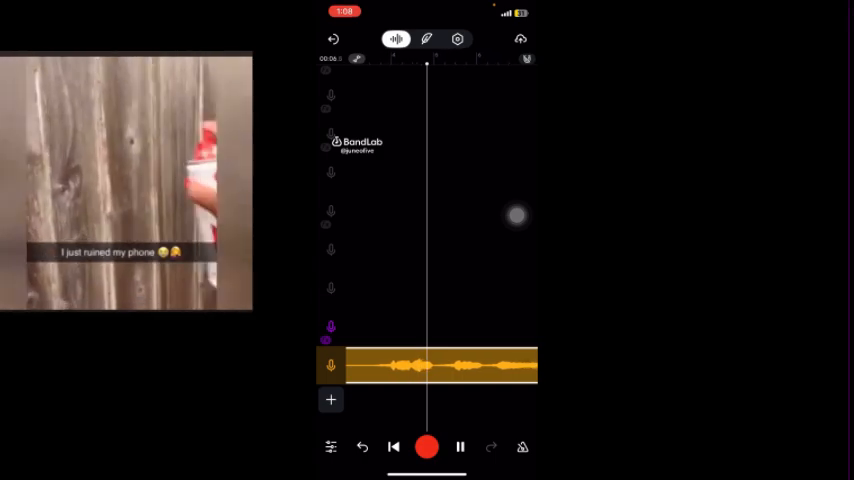
{"action": "left_click", "coordinate": [426, 446]}
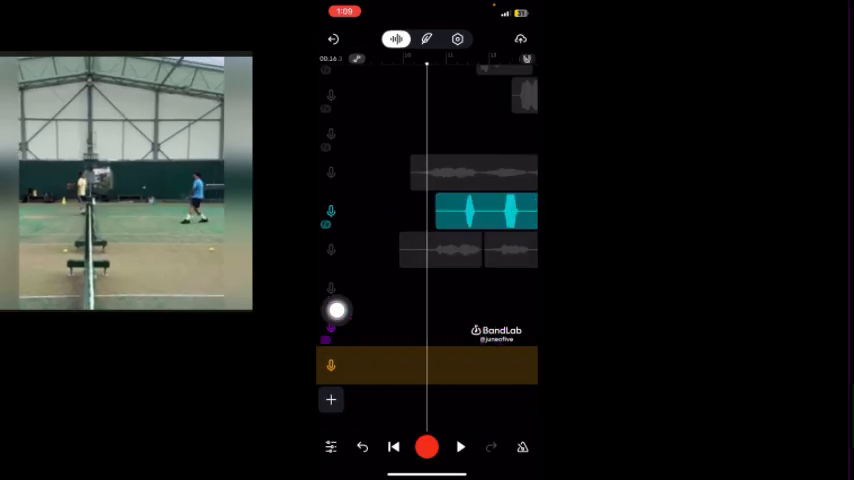
{"action": "left_click", "coordinate": [487, 210]}
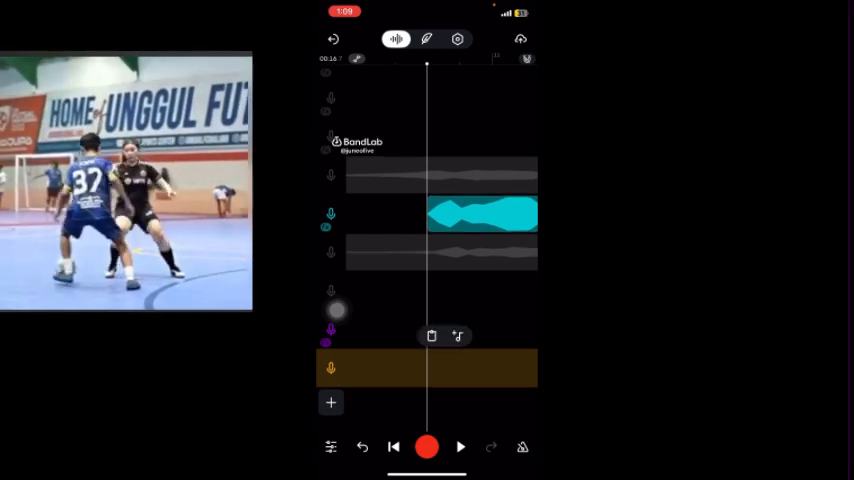
{"action": "left_click", "coordinate": [426, 446]}
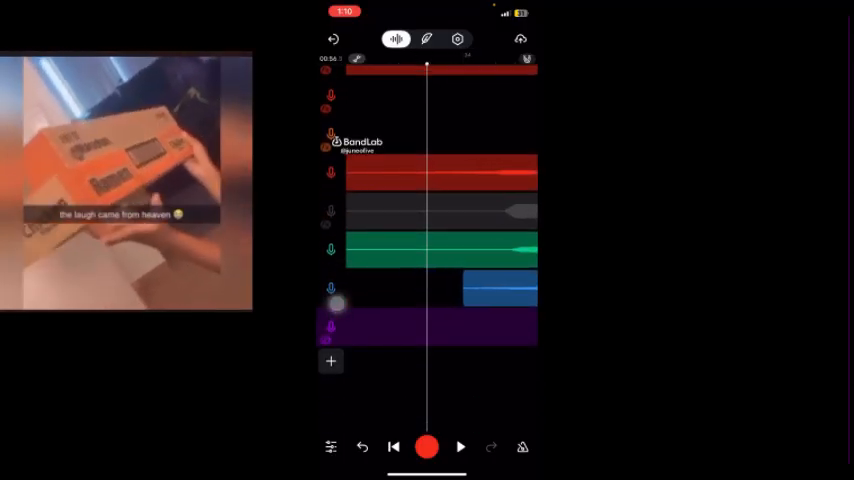
View the Voice/Audio Copy track's effect presets, then close the panel
{"action": "left_click", "coordinate": [426, 447]}
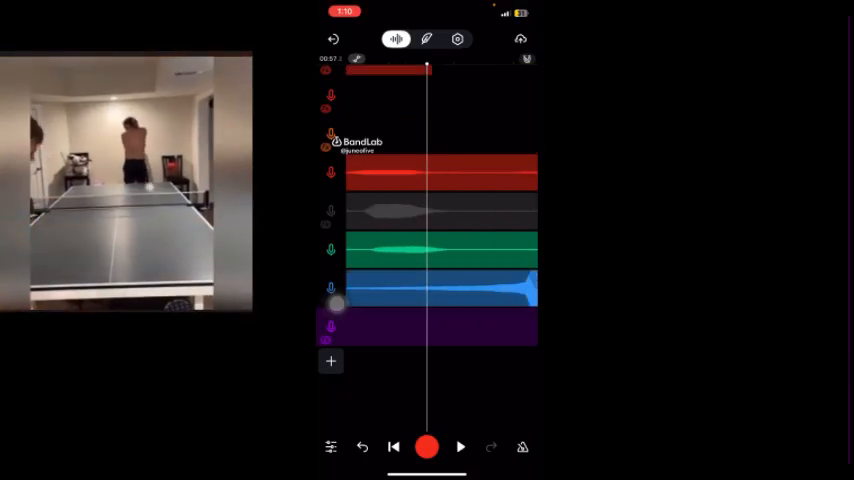
{"action": "left_click", "coordinate": [426, 447]}
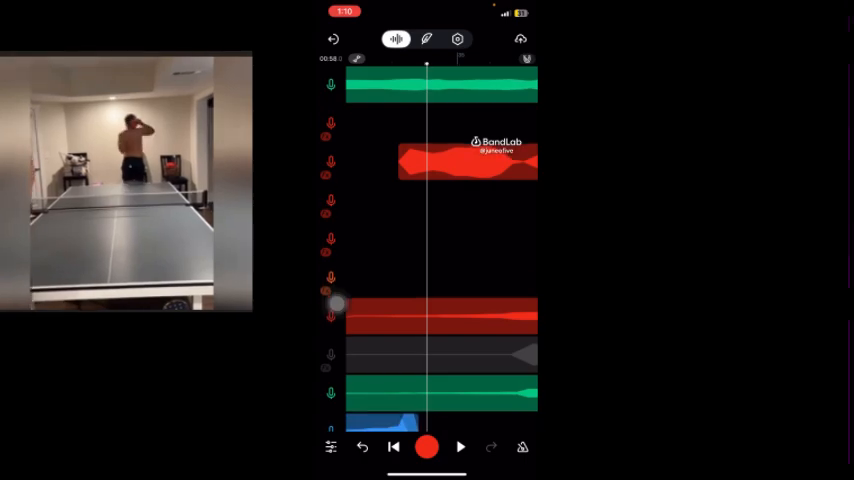
{"action": "left_click", "coordinate": [467, 162]}
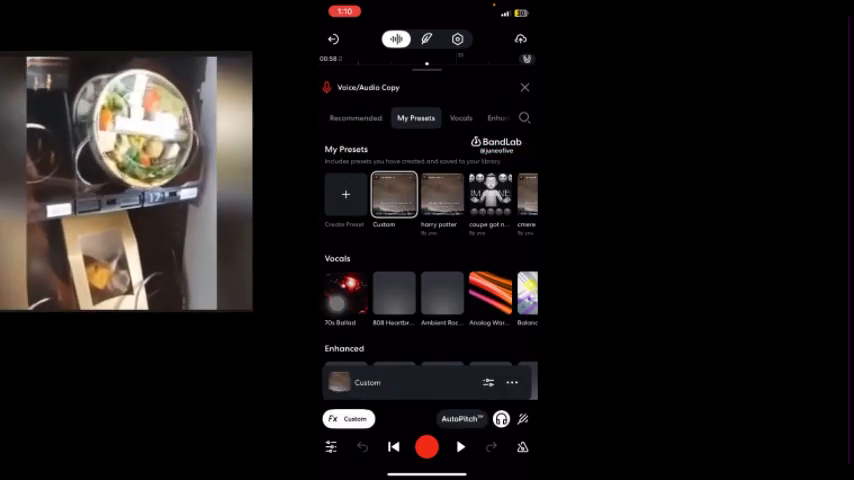
{"action": "left_click", "coordinate": [393, 195]}
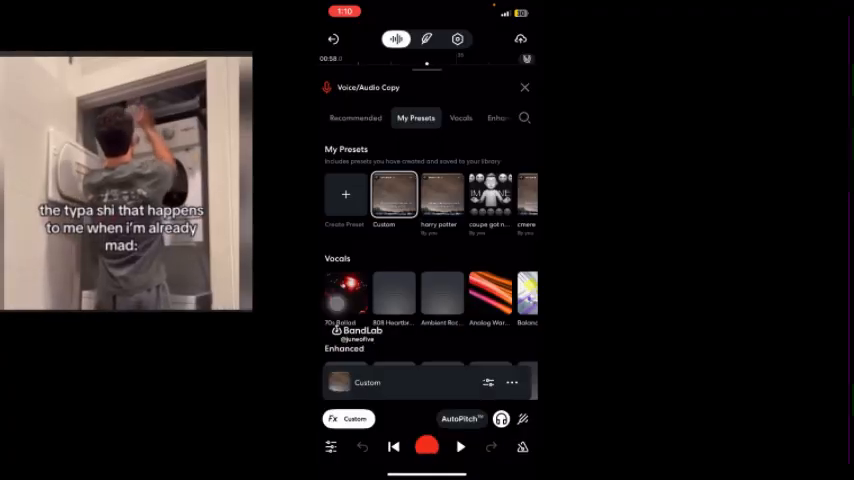
{"action": "left_click", "coordinate": [524, 87]}
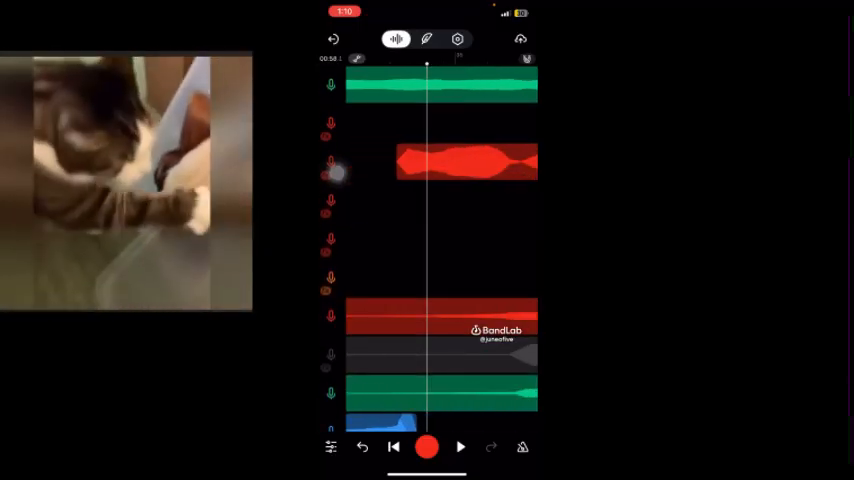
Open the Voice/Audio Copy track's effect presets on My Presets, with Custom applied
{"action": "left_click", "coordinate": [465, 162]}
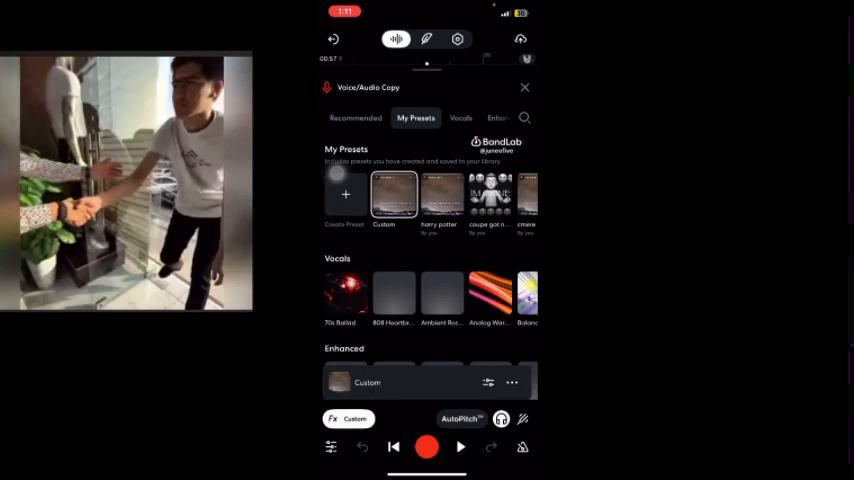
Close the Voice/Audio Copy presets panel to show the lower tracks' grey clips
{"action": "left_click", "coordinate": [524, 87]}
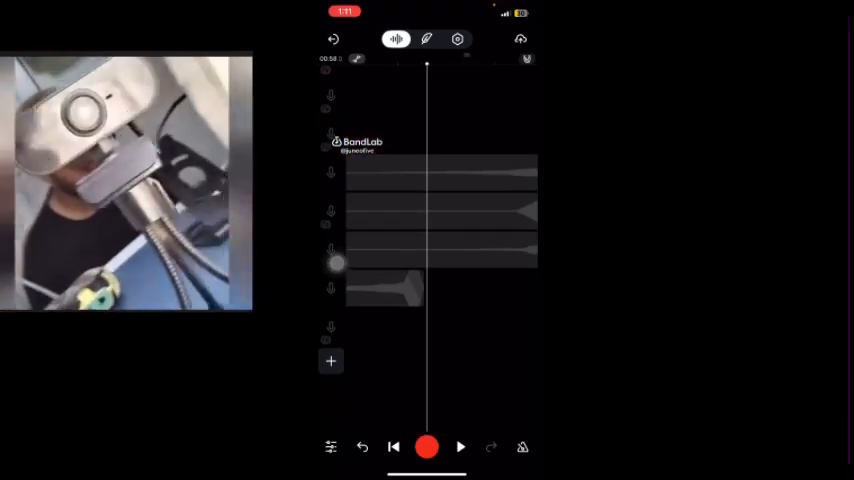
Select the red Voice/Audio Copy clip and open it in the zoomed waveform editor
{"action": "left_click", "coordinate": [330, 361]}
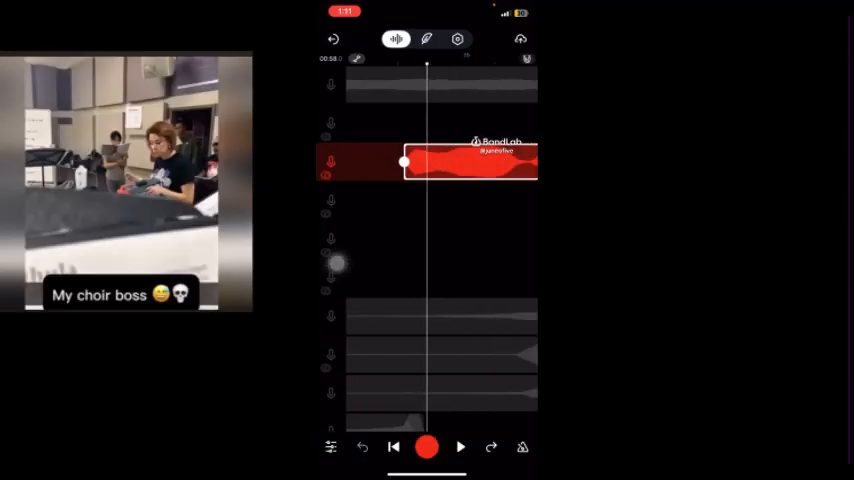
{"action": "left_click", "coordinate": [426, 447]}
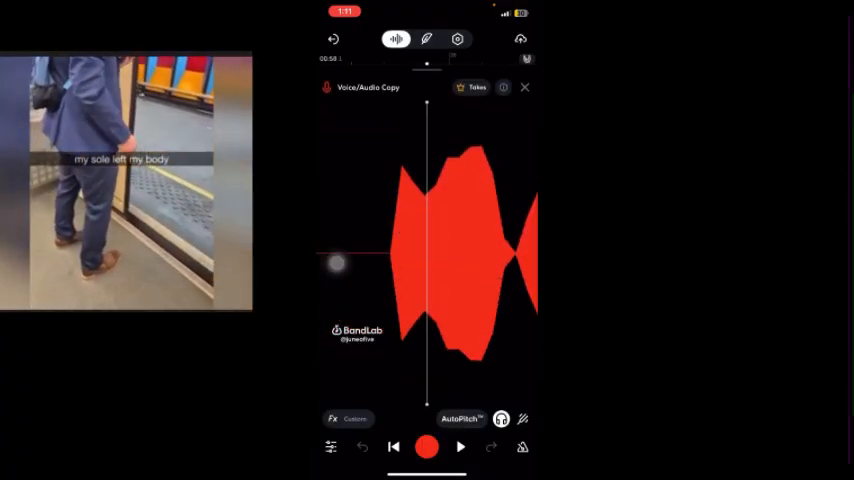
Switch to the mixer showing volume sliders and effects for tracks 5 through 11
{"action": "left_click", "coordinate": [347, 418]}
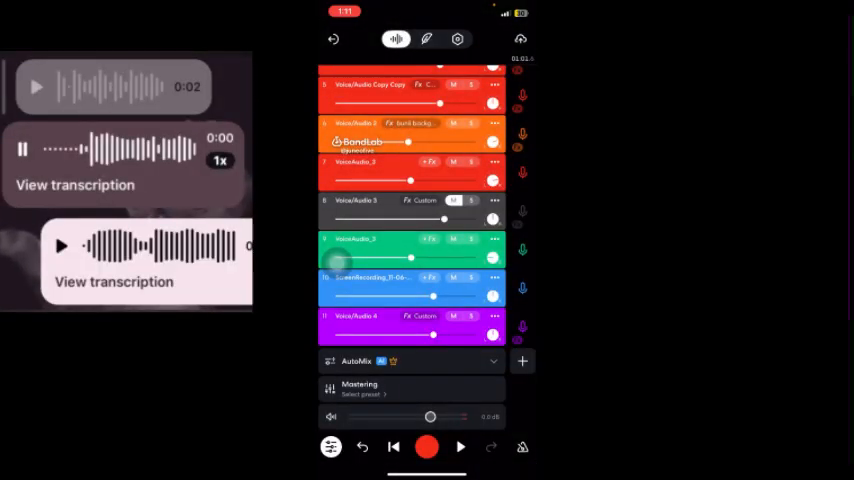
Import the screen recording from the Video Library as a new track 12
{"action": "left_click", "coordinate": [522, 361]}
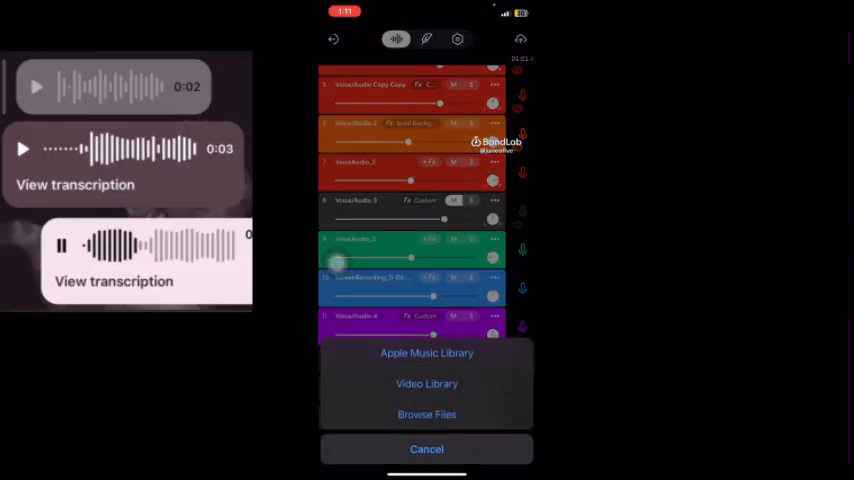
{"action": "left_click", "coordinate": [427, 384]}
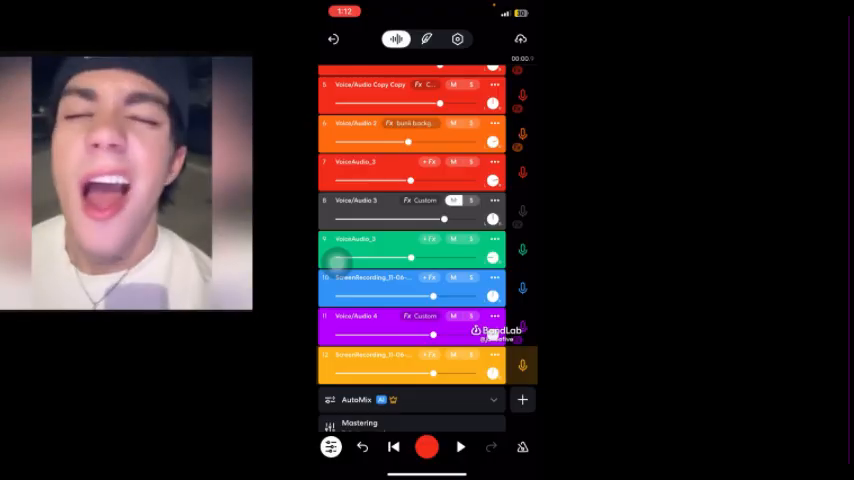
Split the imported yellow clip on track 12 at the playhead, around two seconds
{"action": "left_click", "coordinate": [426, 446]}
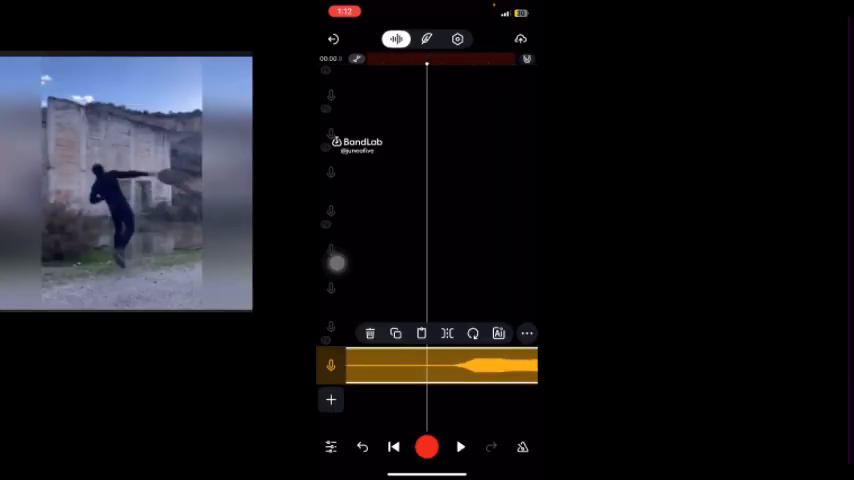
{"action": "left_click", "coordinate": [526, 333]}
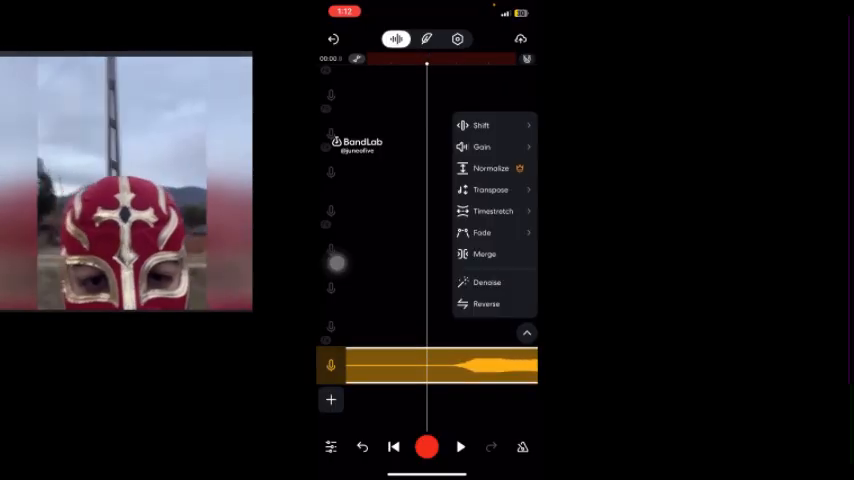
{"action": "left_click", "coordinate": [427, 446]}
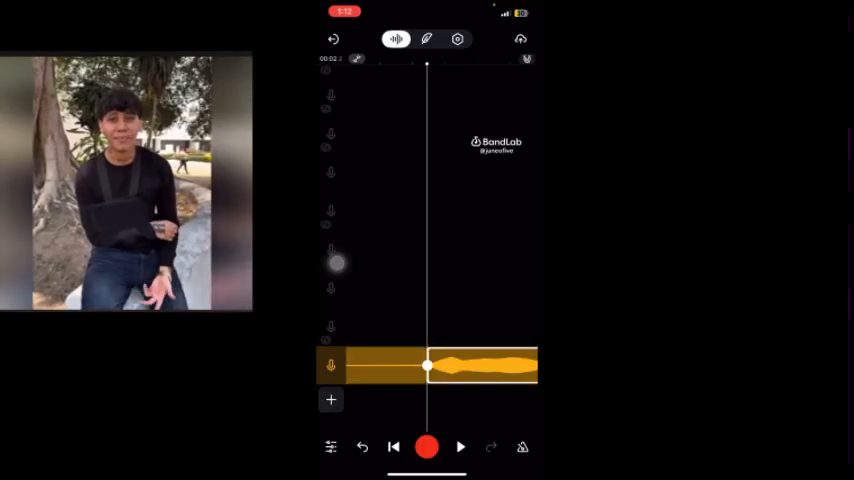
Boost the gain of the first split piece of the track-12 clip and start playback
{"action": "left_click", "coordinate": [427, 446]}
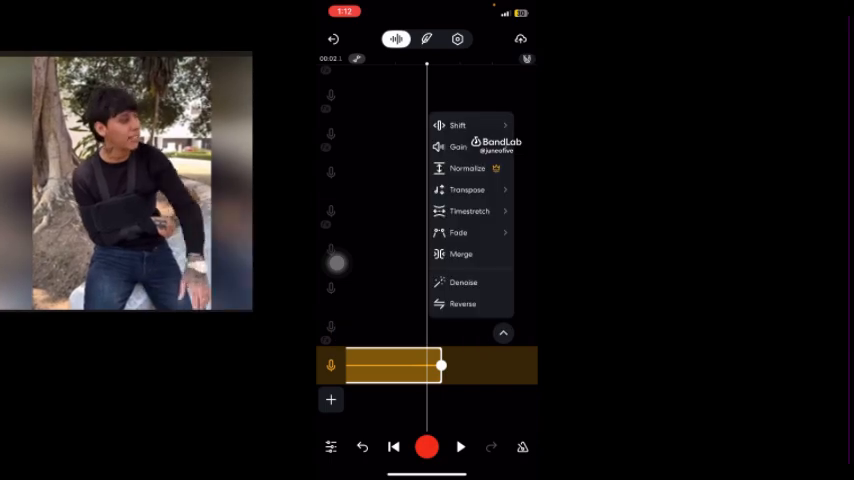
{"action": "left_click", "coordinate": [457, 147]}
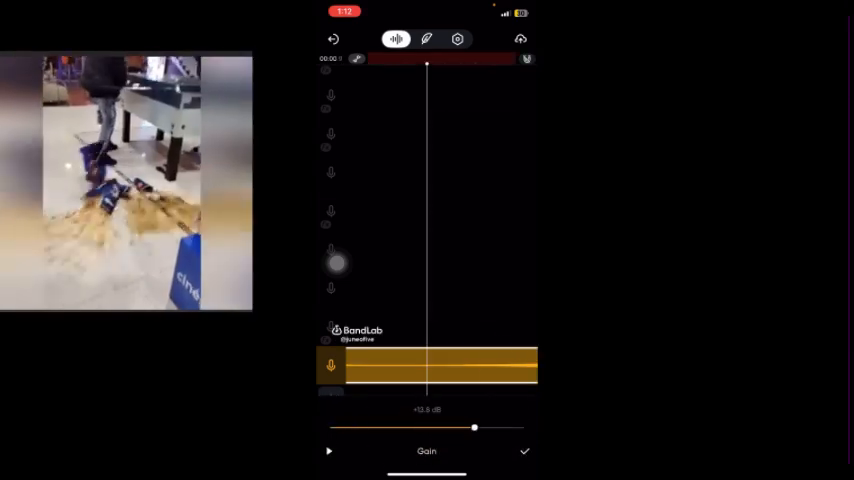
{"action": "left_click", "coordinate": [524, 451]}
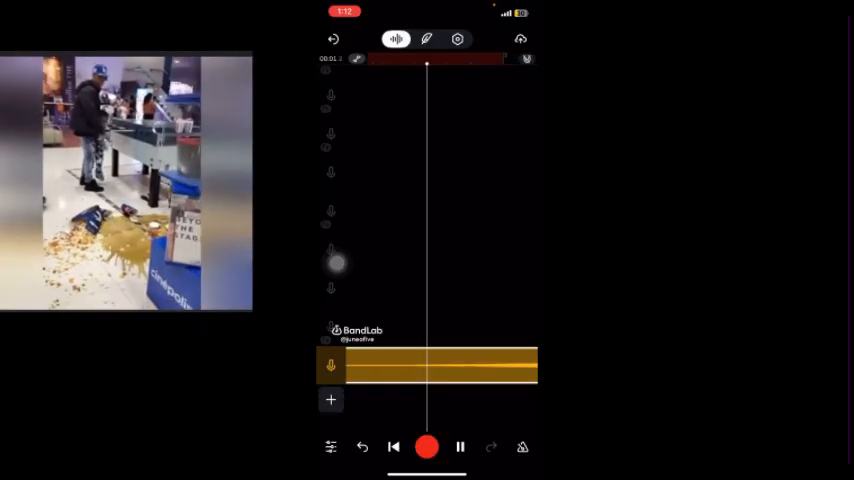